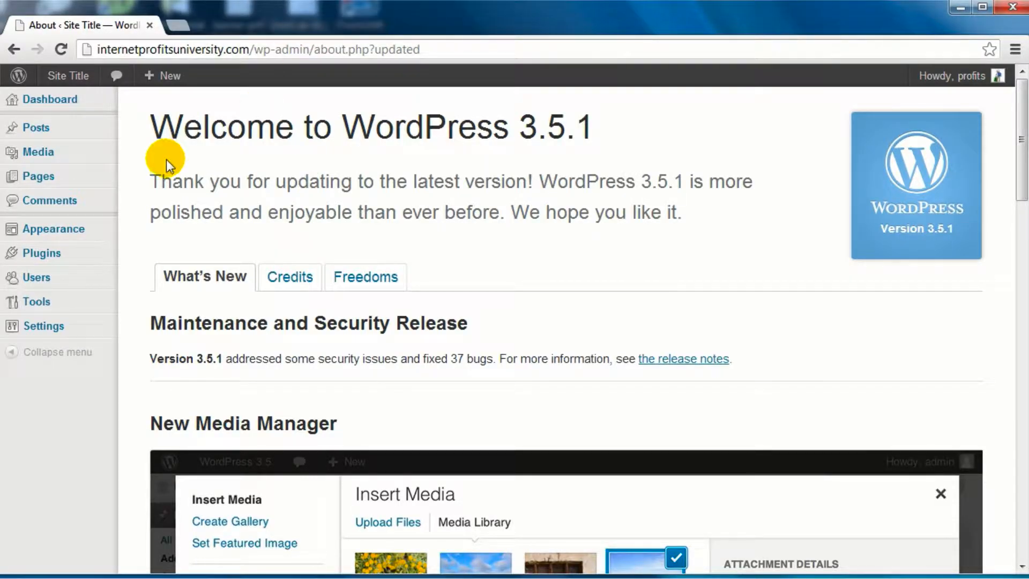
mouse_move(40, 253)
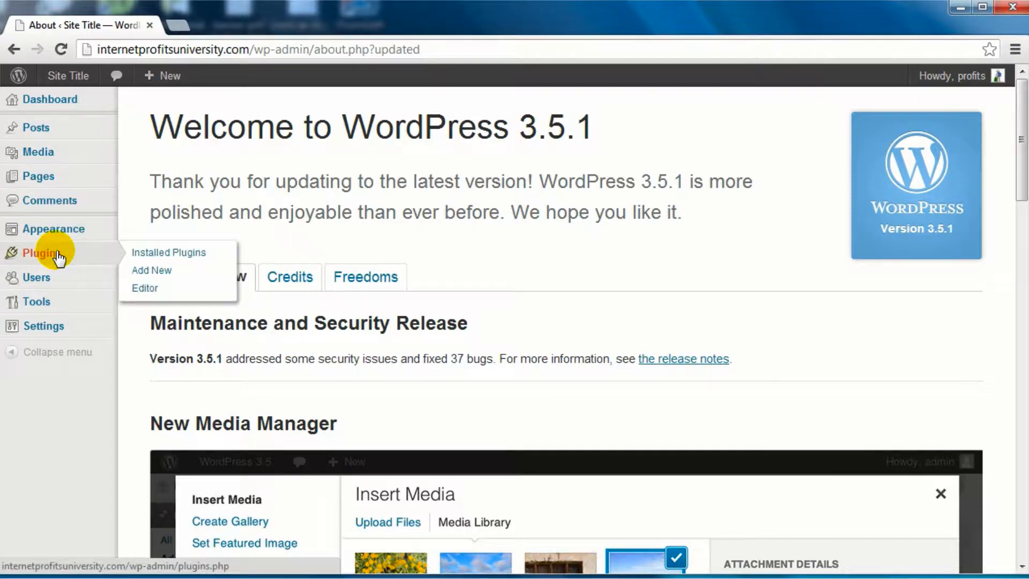
Go to the Add New plugins page from the admin sidebar
left_click(151, 271)
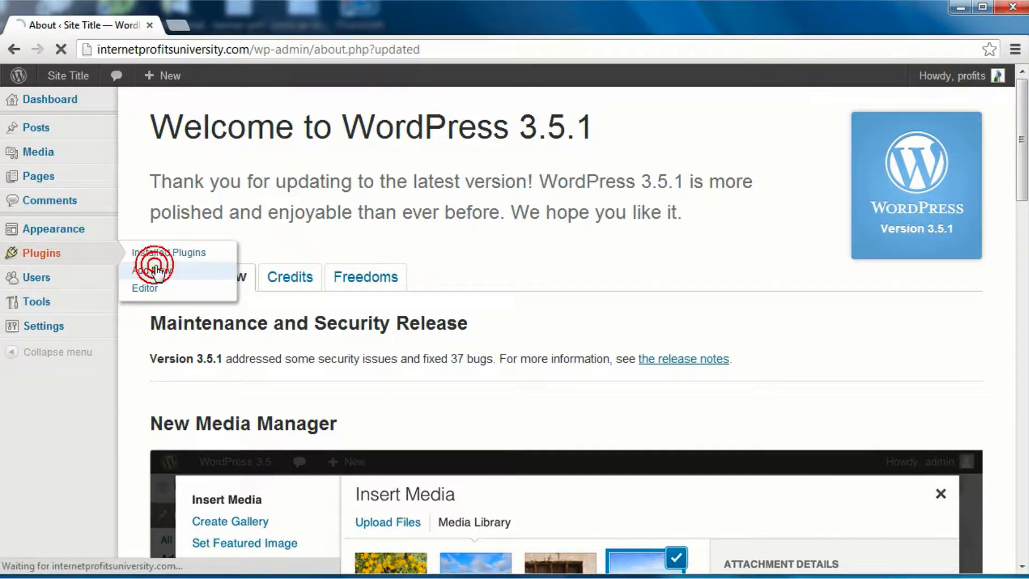
Search the plugin directory for 'pretty links' so Pretty Link Lite appears first
left_click(147, 271)
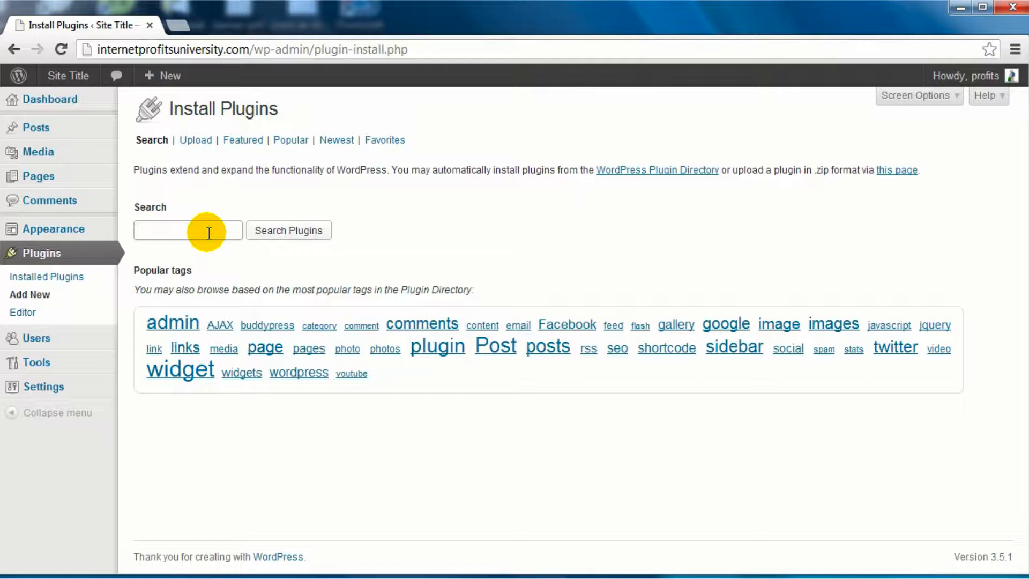
type("pretty")
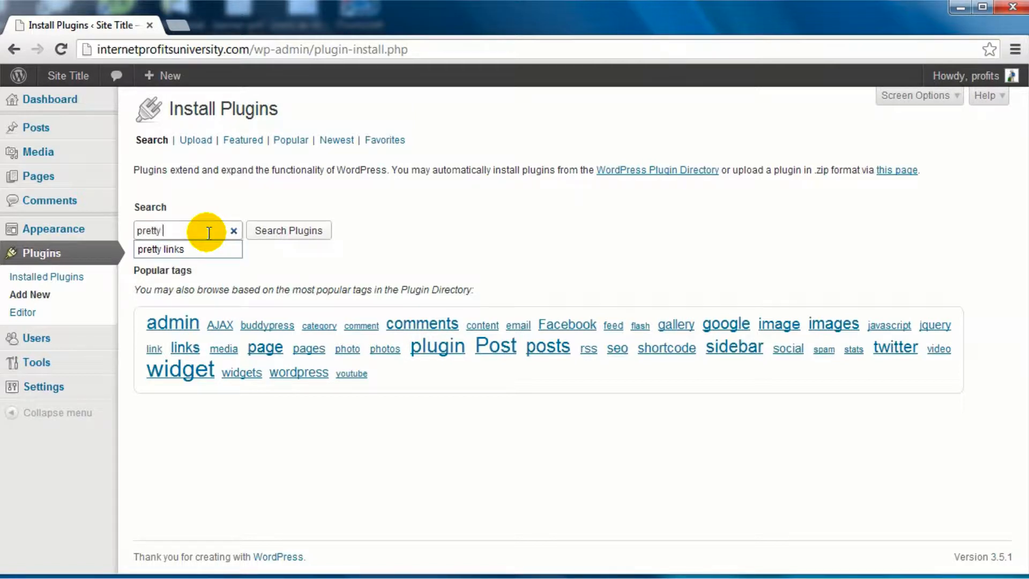
left_click(289, 231)
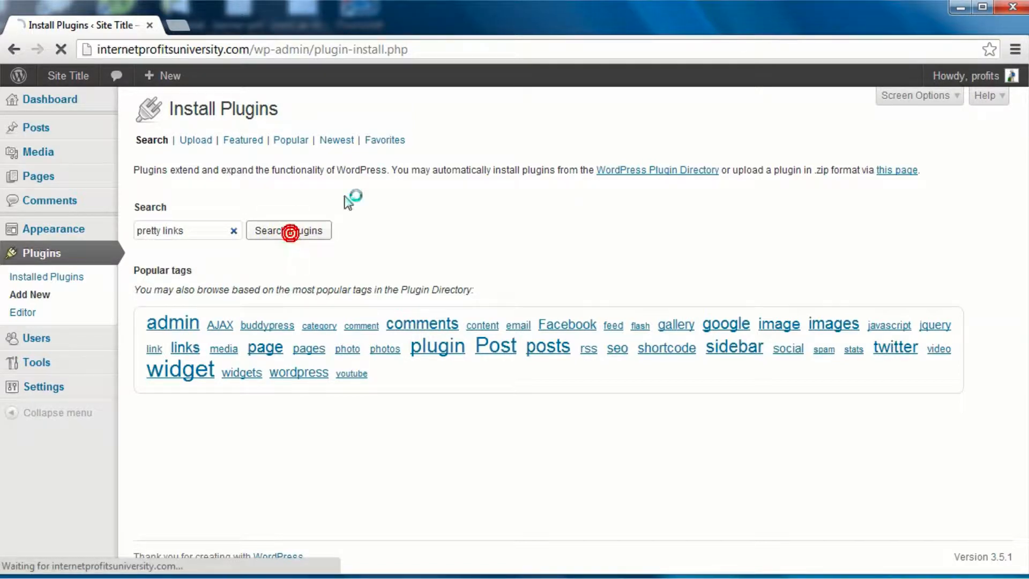
left_click(288, 231)
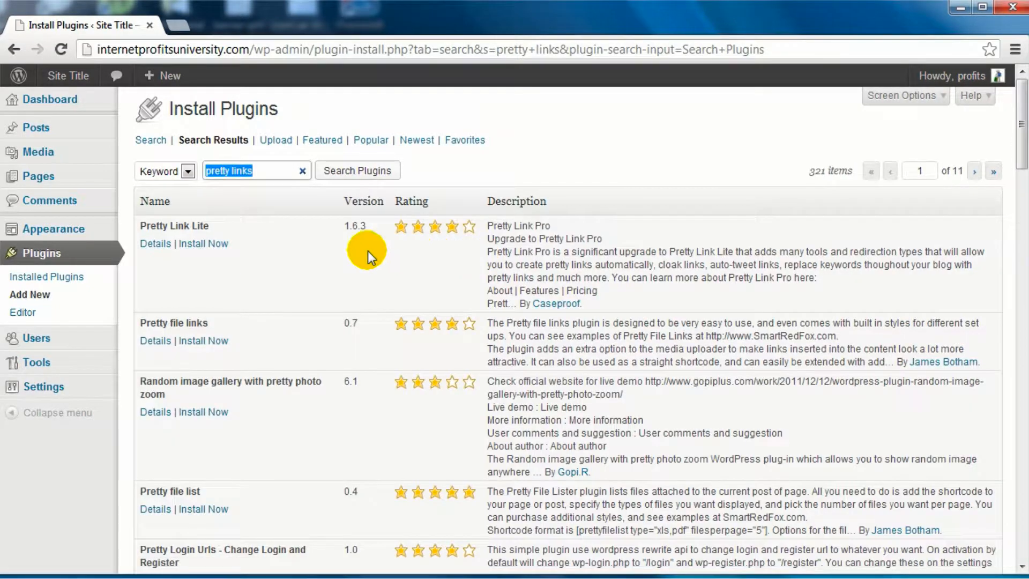
double_click(173, 225)
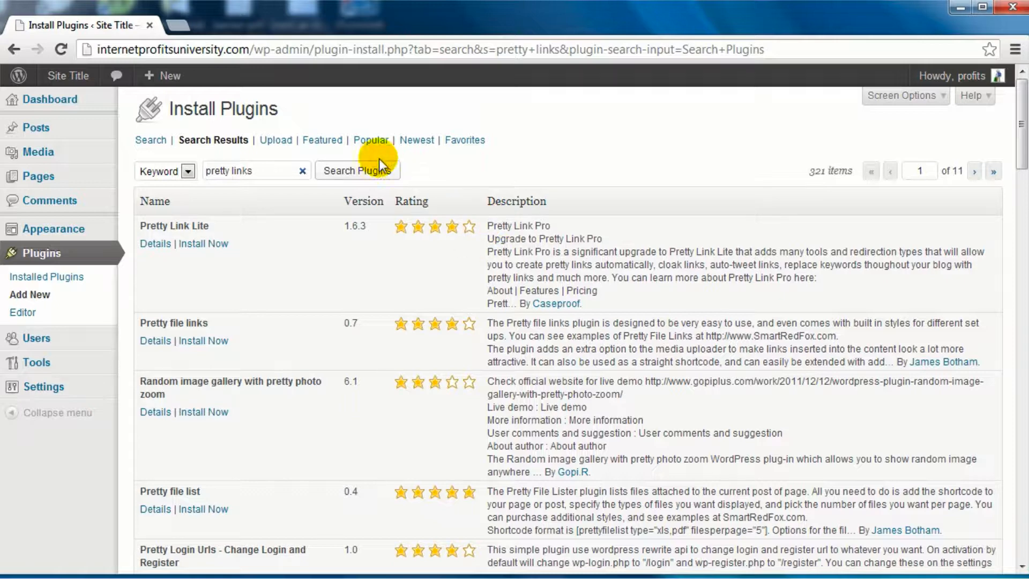
mouse_move(202, 244)
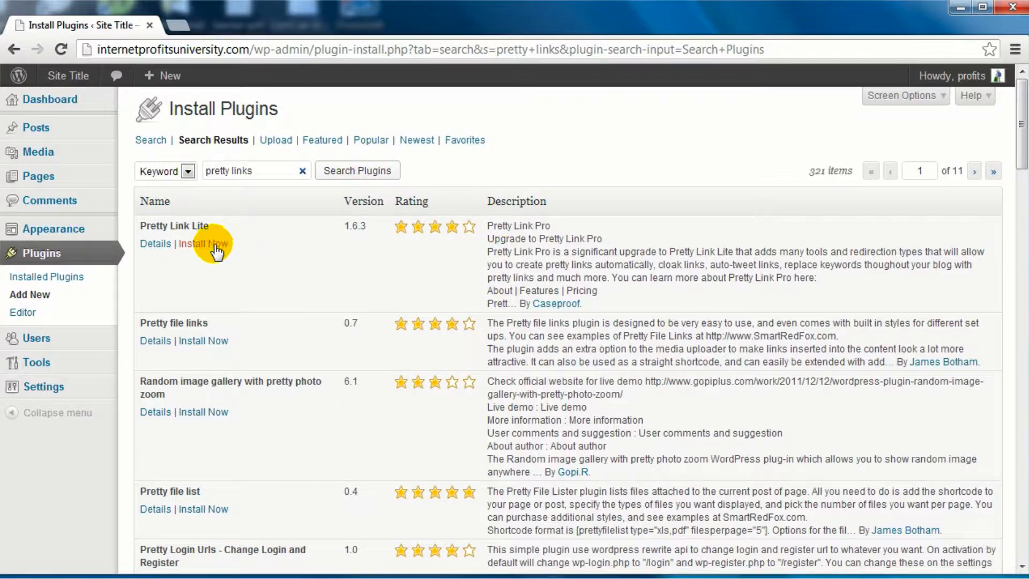
Install Pretty Link Lite with the FTP credentials and activate it
left_click(202, 244)
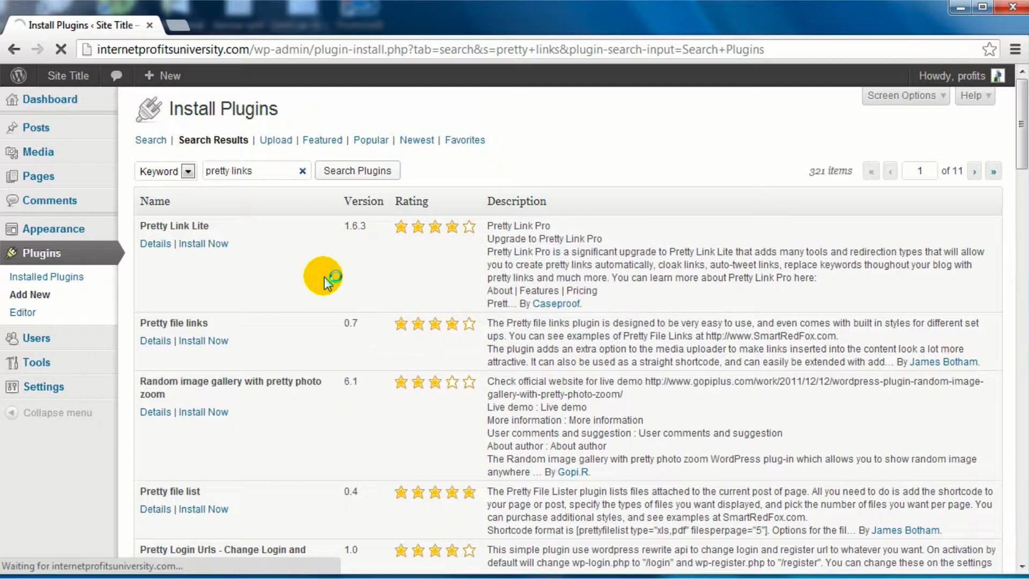
left_click(202, 244)
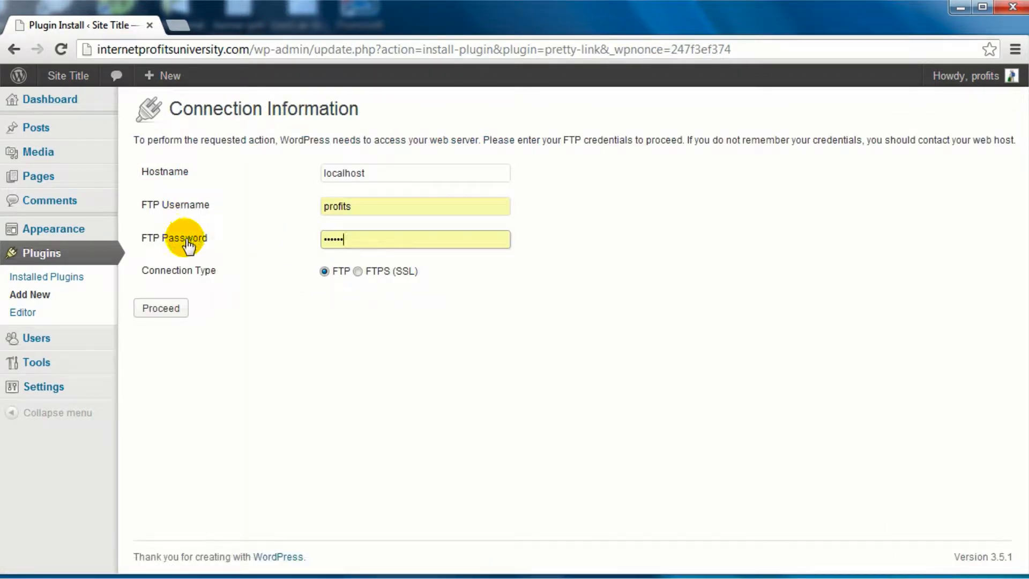
left_click(159, 307)
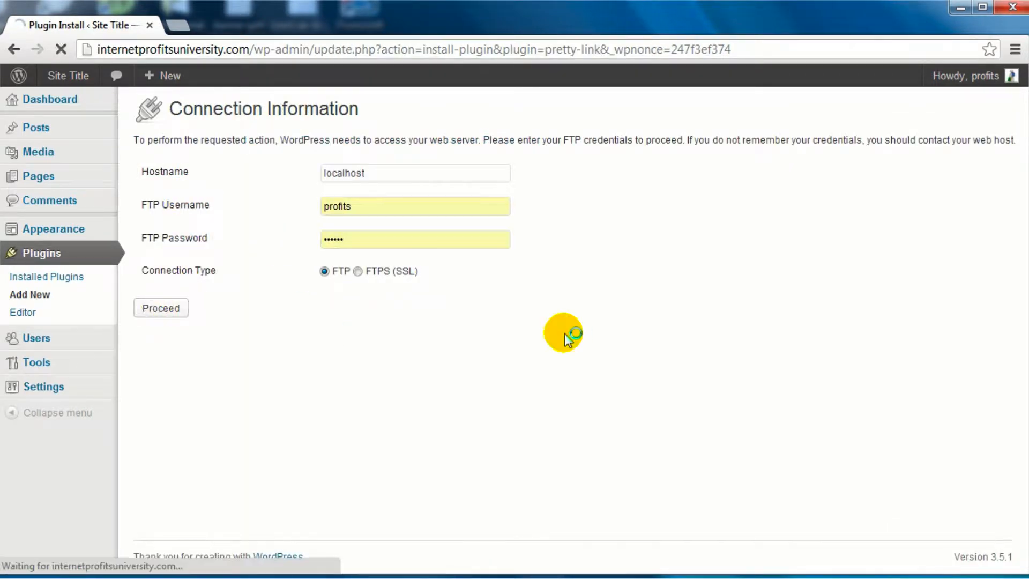
left_click(160, 308)
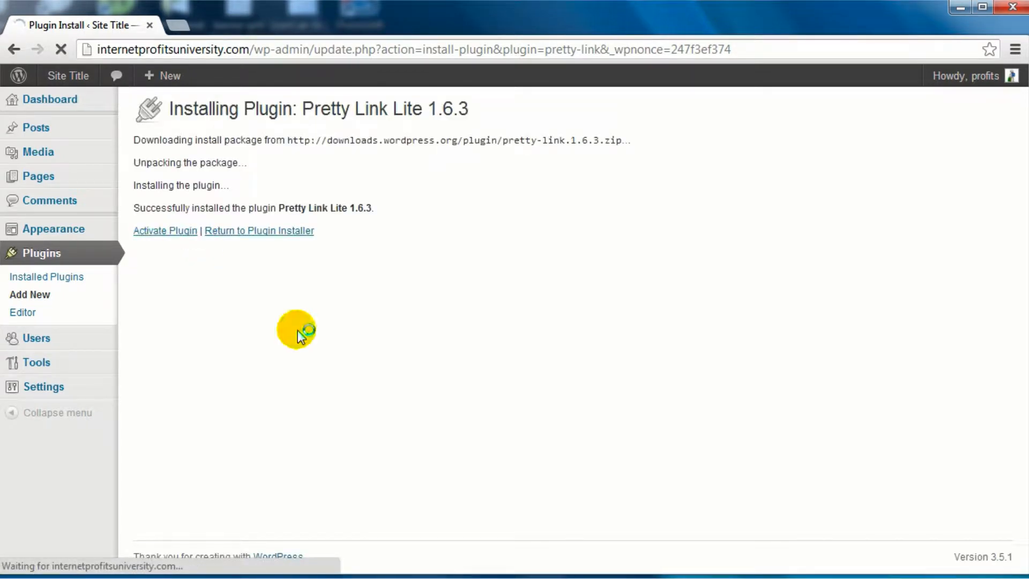
left_click(165, 231)
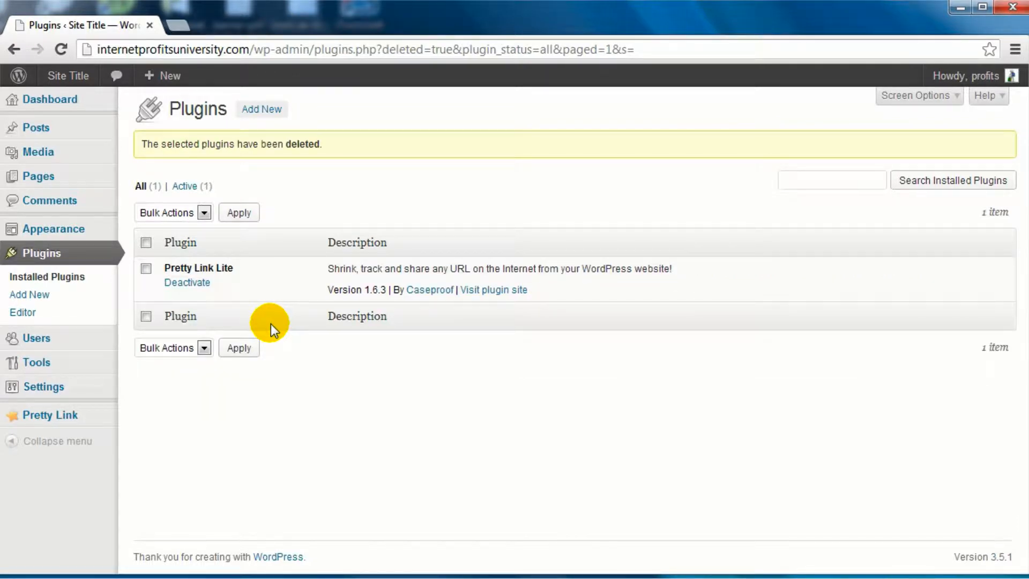
mouse_move(49, 415)
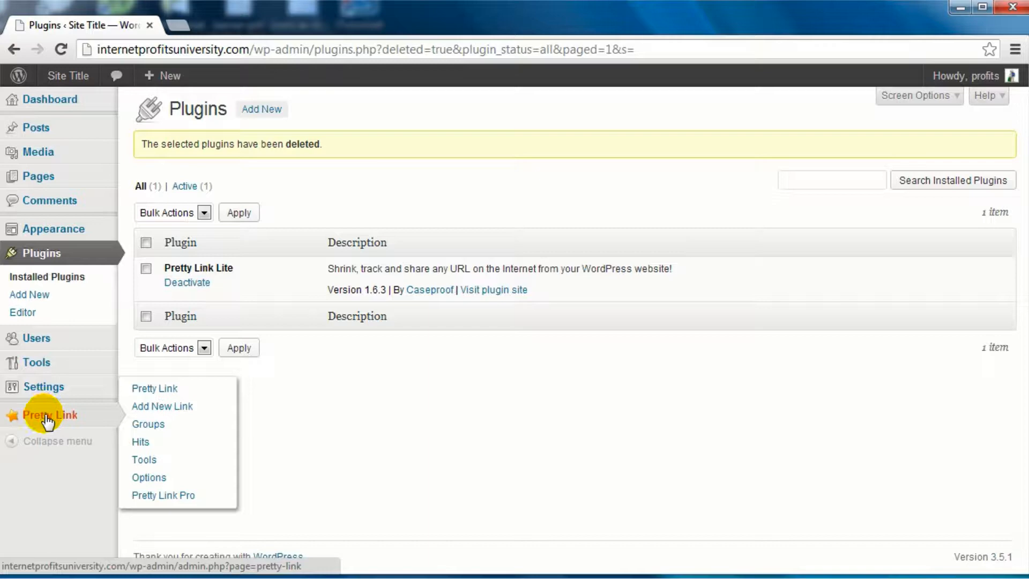
Go to Pretty Link's Links page and start adding a new pretty link
left_click(49, 414)
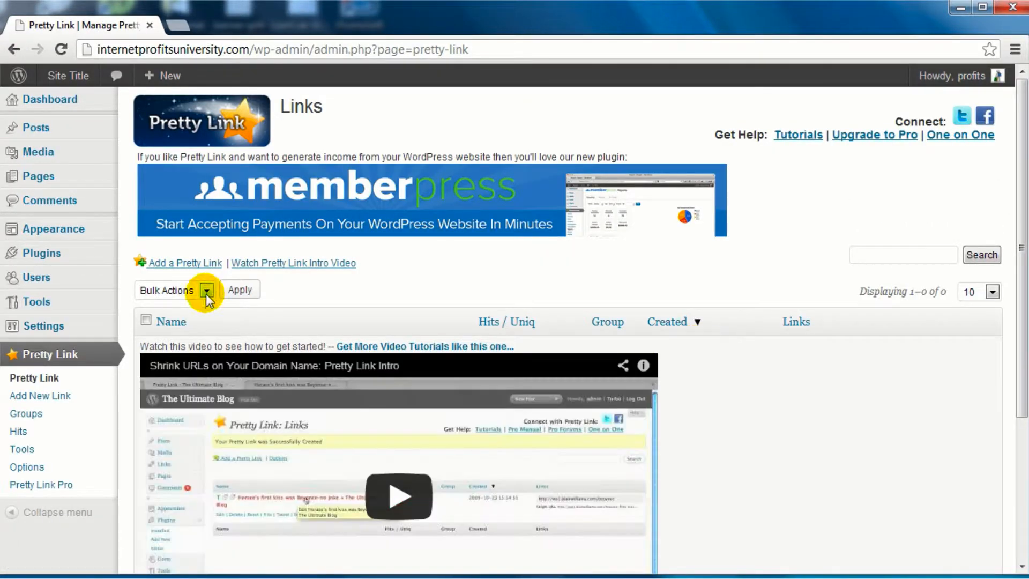
mouse_move(185, 263)
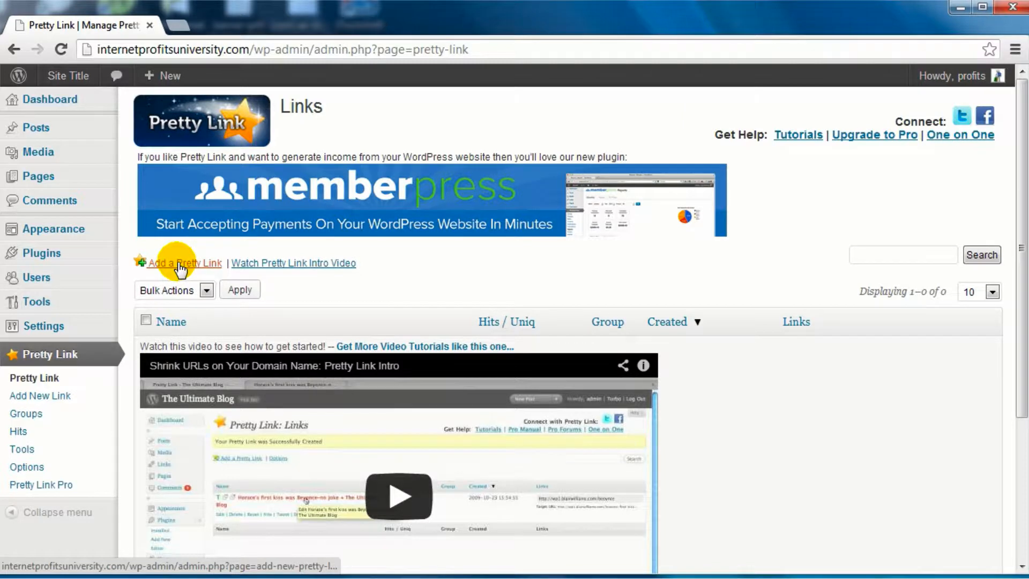
left_click(186, 263)
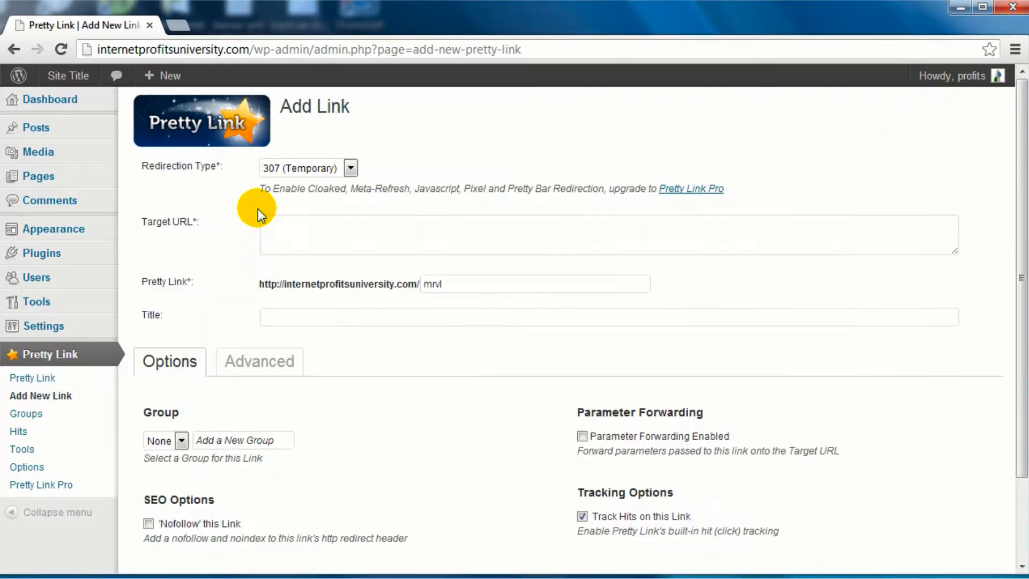
mouse_move(348, 167)
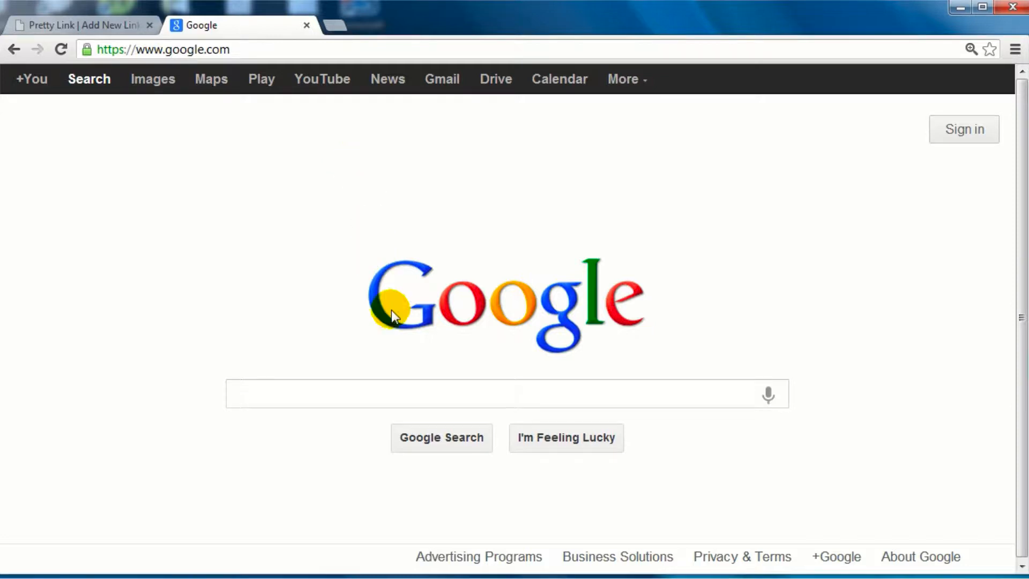
Search Google for 'panda bear' and switch to the image results
left_click(505, 394)
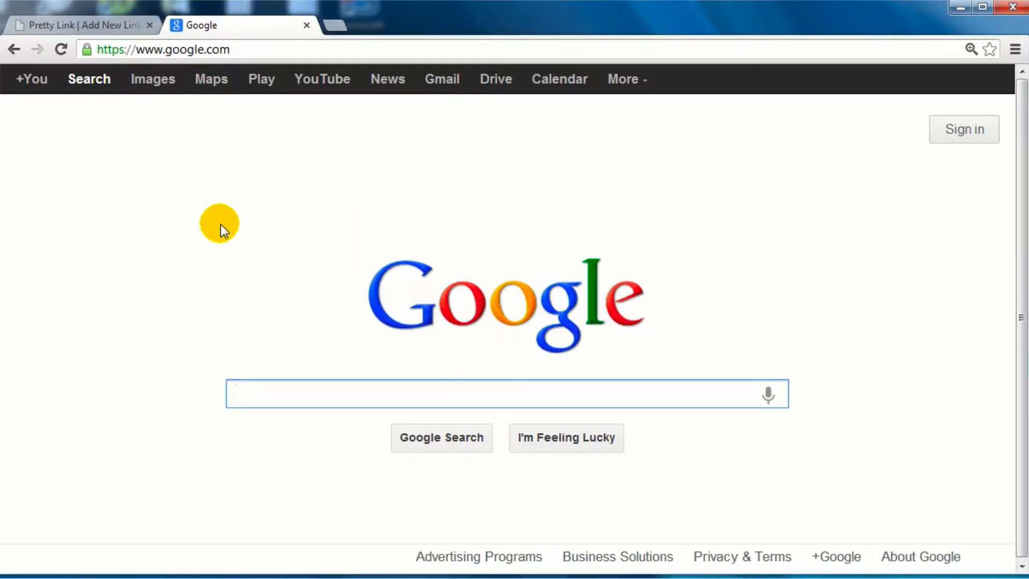
mouse_move(229, 233)
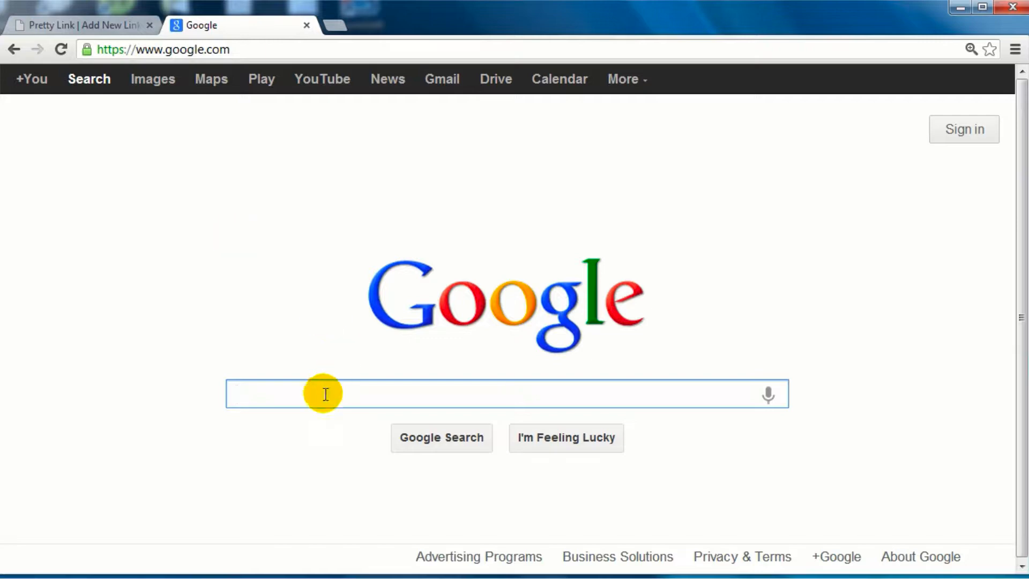
type("panda bear")
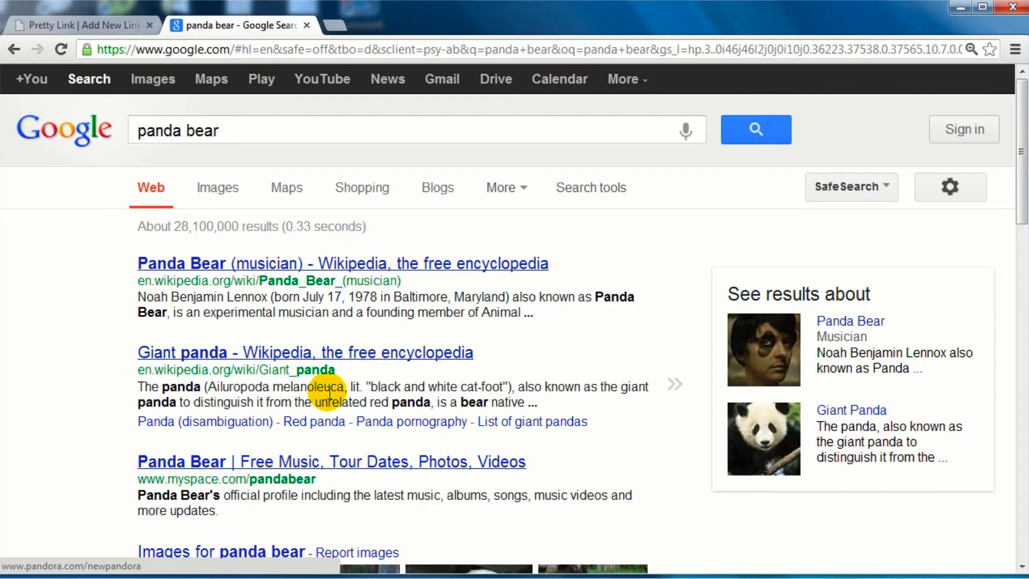
scroll("down", 3)
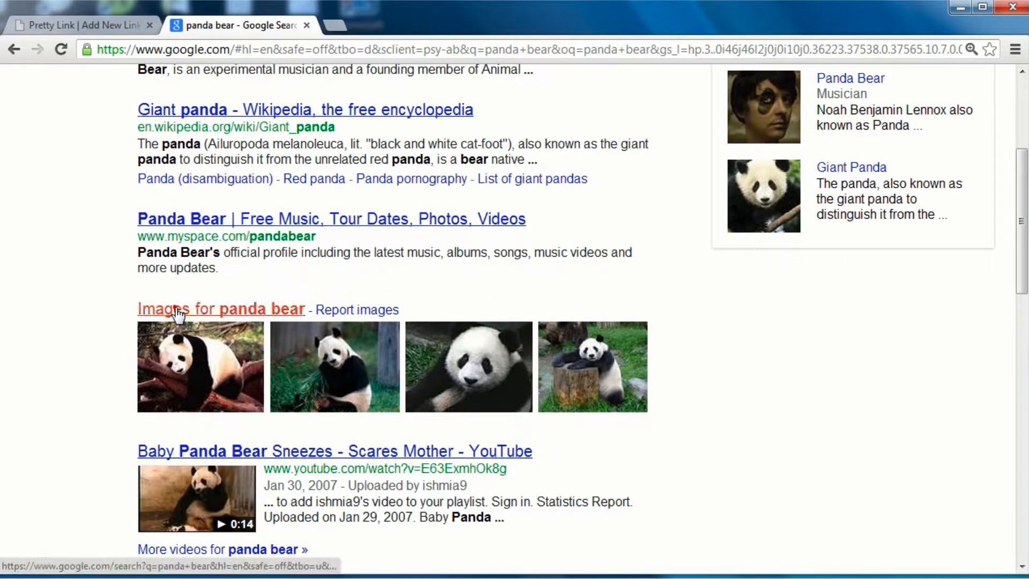
left_click(221, 308)
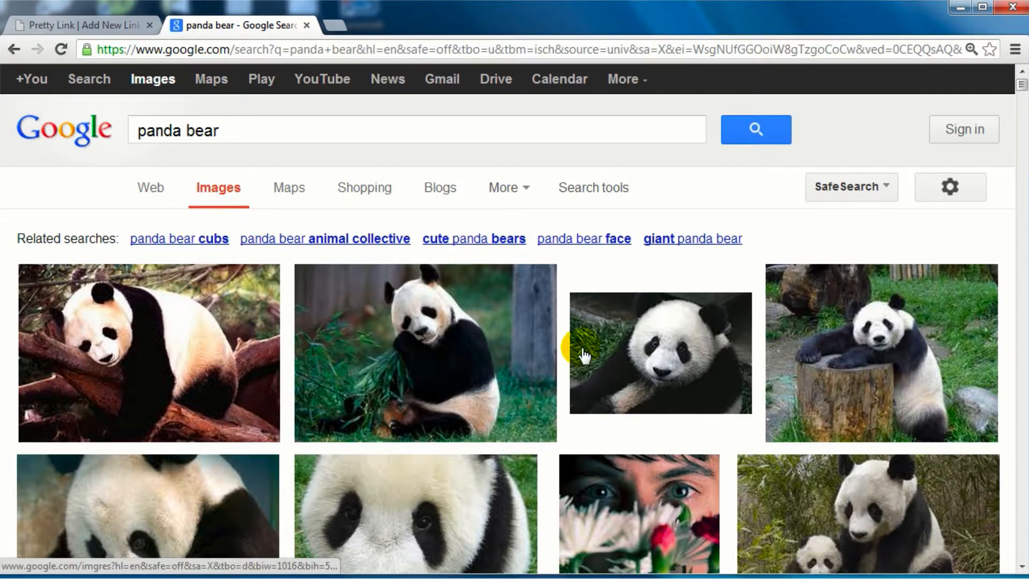
Scroll the image results and view the panda picture as its original full-size image
scroll("down", 3)
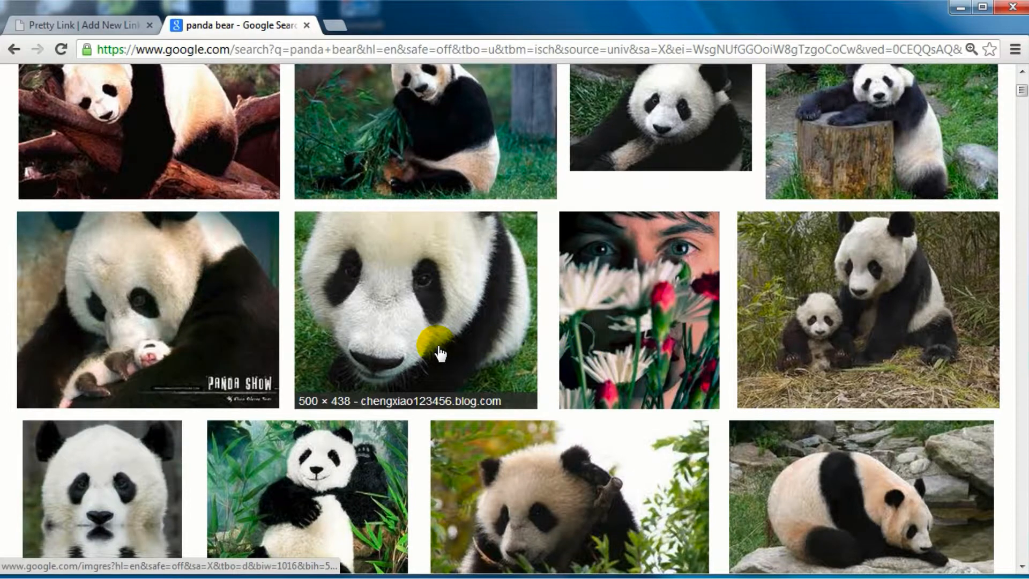
scroll("down", 3)
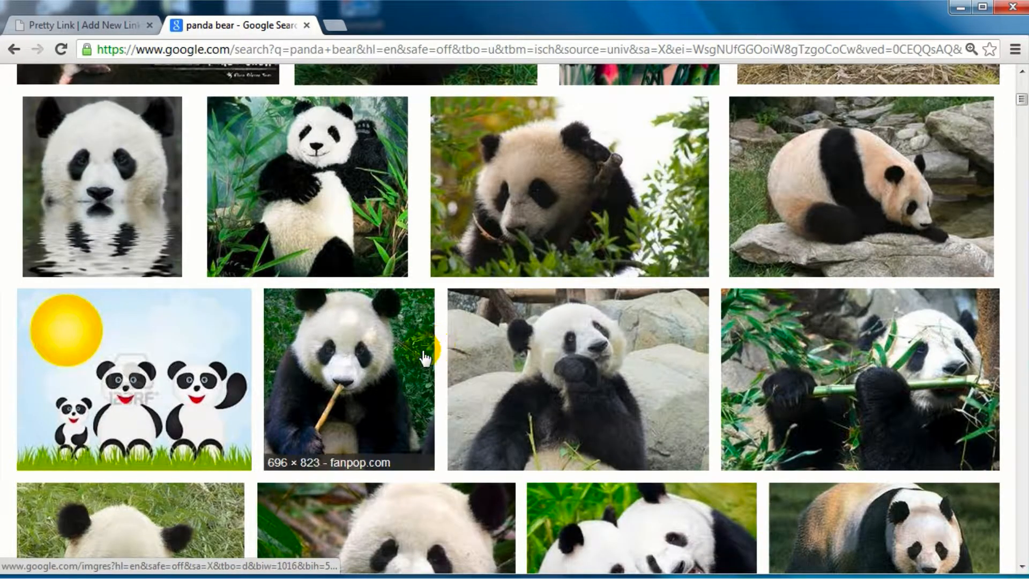
scroll("down", 3)
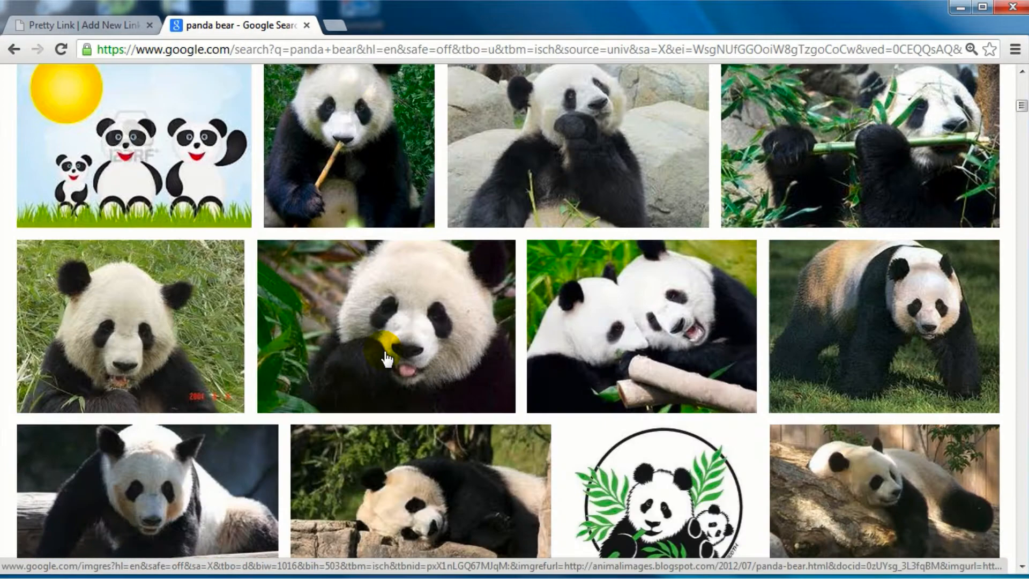
scroll("down", 3)
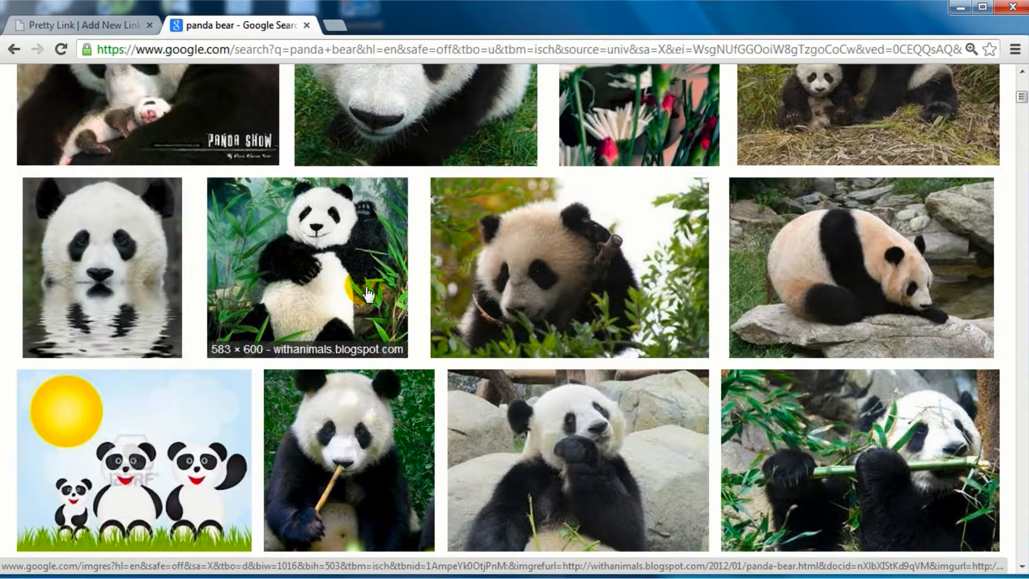
mouse_move(351, 256)
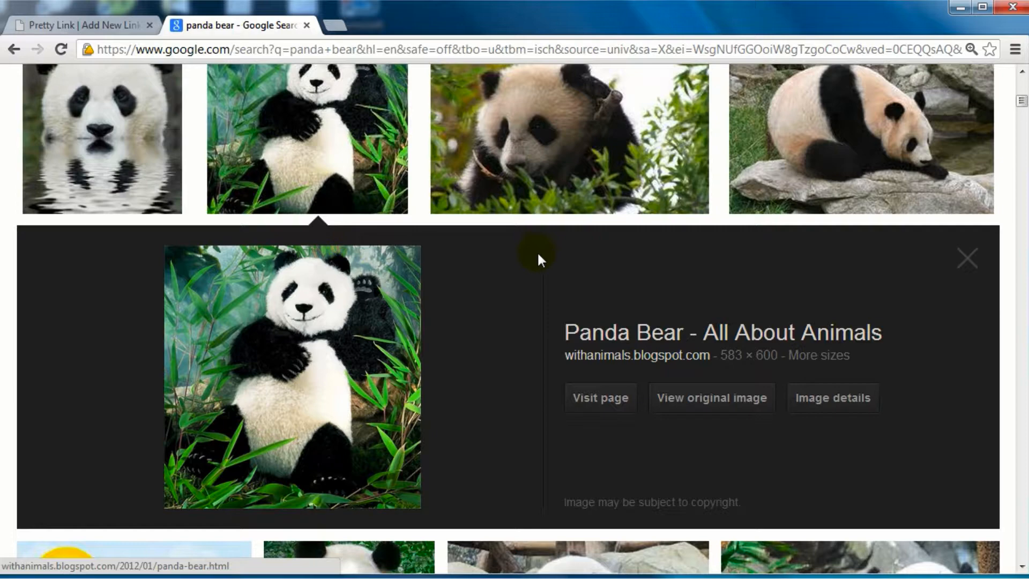
mouse_move(711, 397)
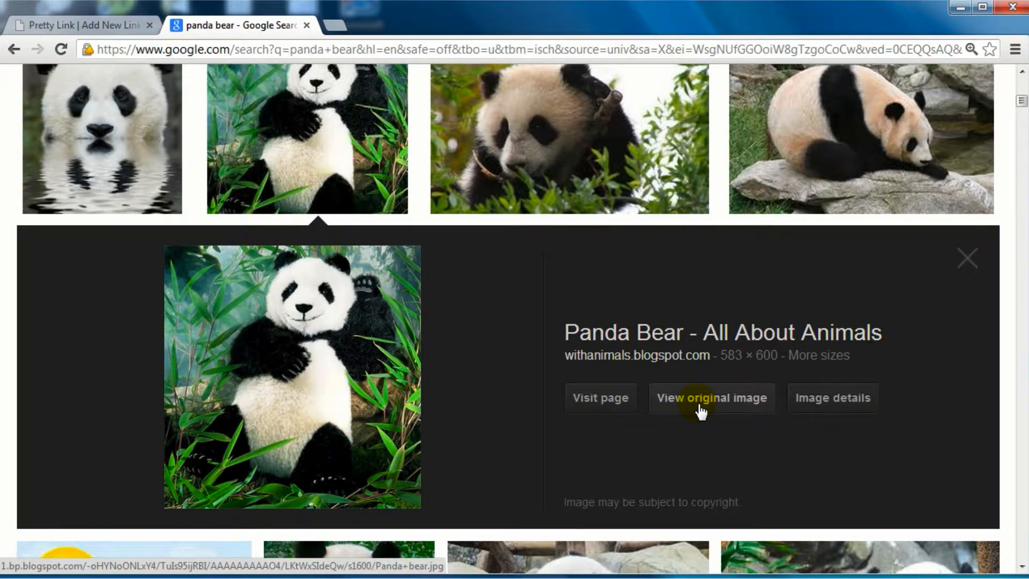
left_click(711, 397)
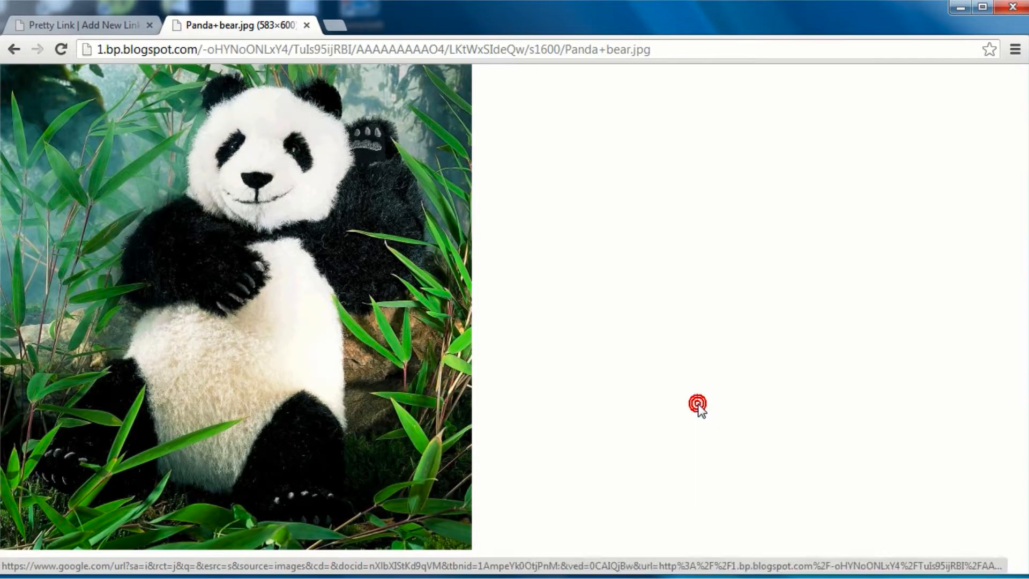
Copy the full-size panda image's web address from the address bar
left_click(400, 50)
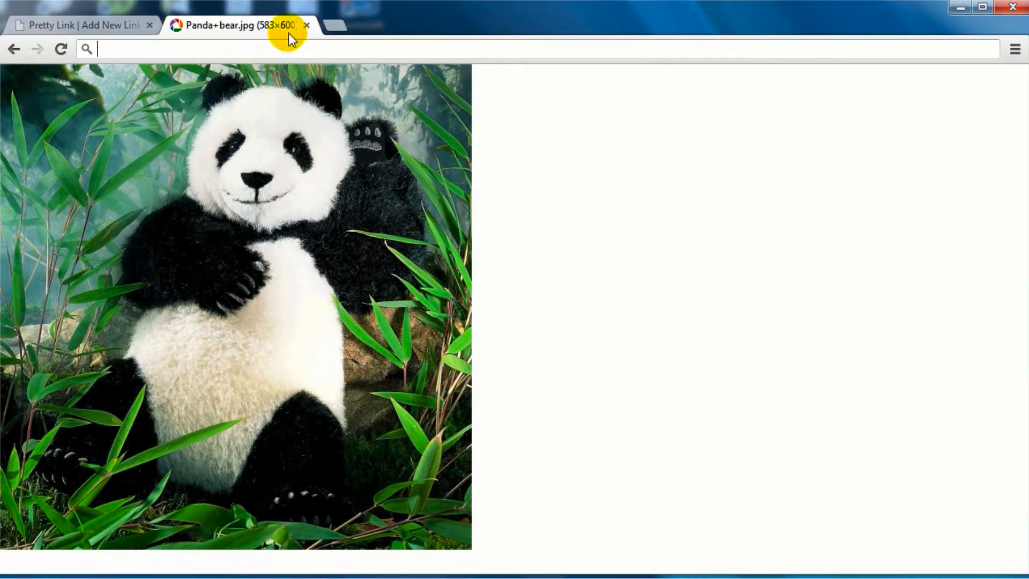
mouse_move(637, 189)
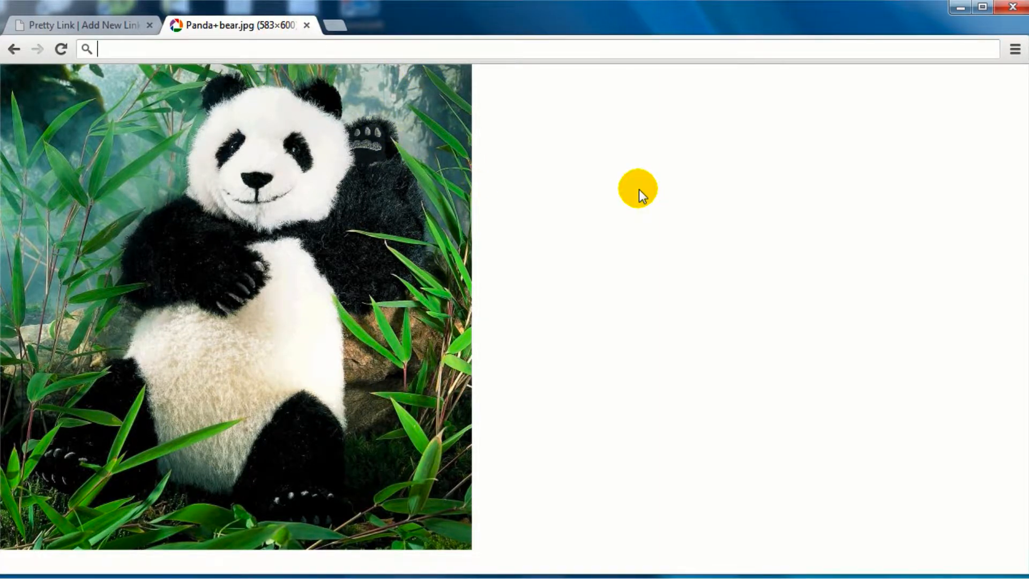
mouse_move(508, 207)
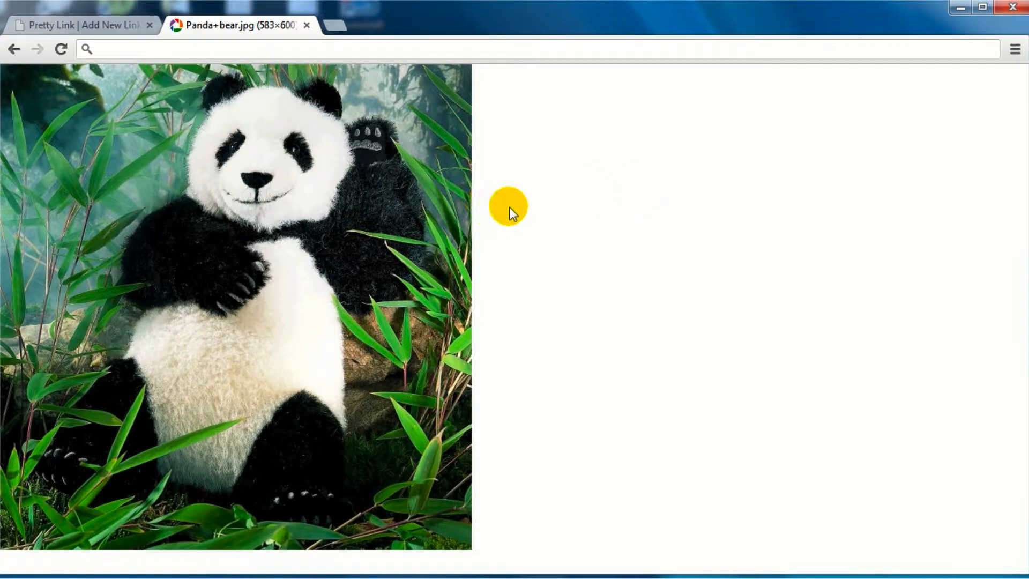
mouse_move(43, 62)
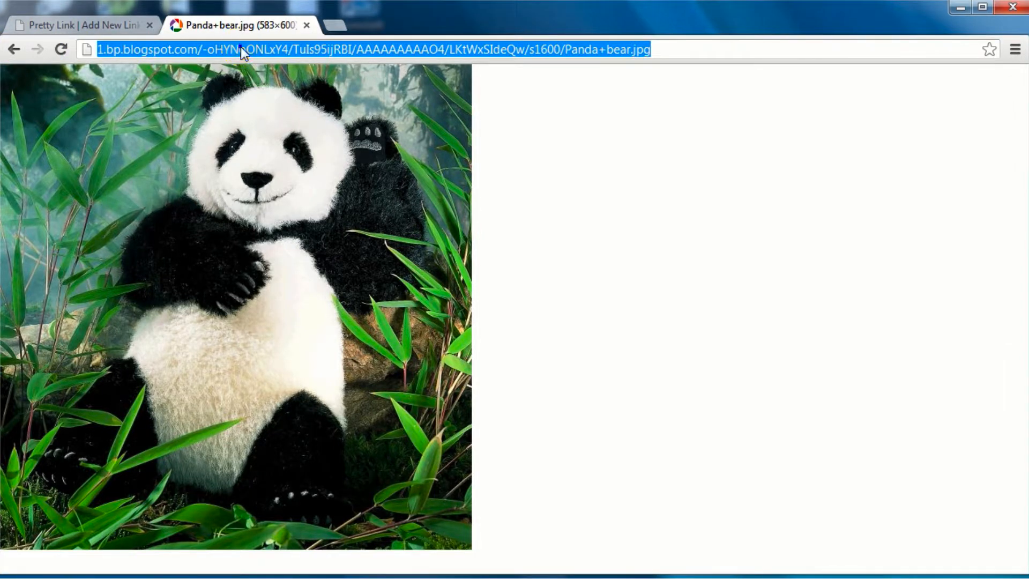
right_click(243, 49)
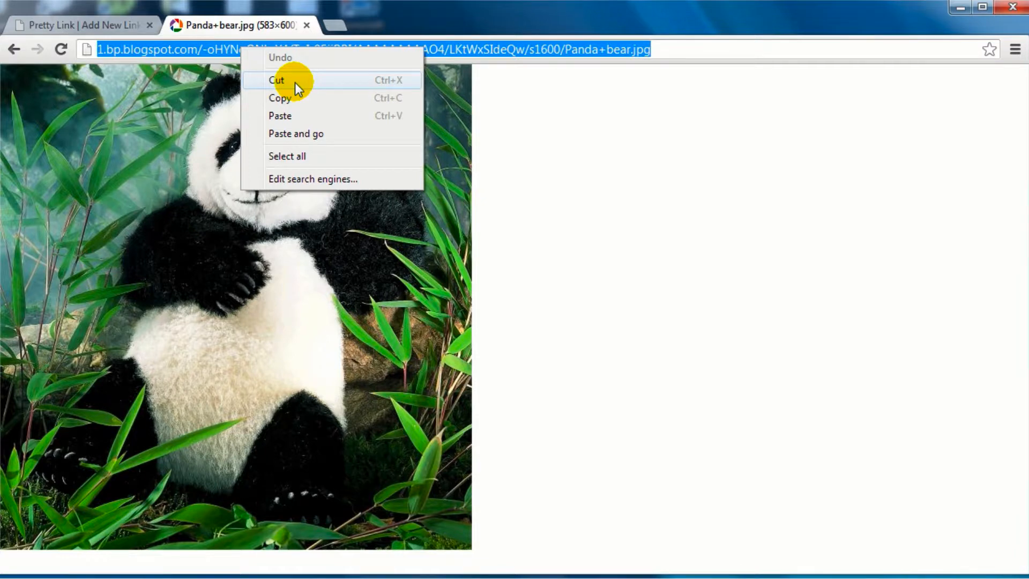
left_click(78, 24)
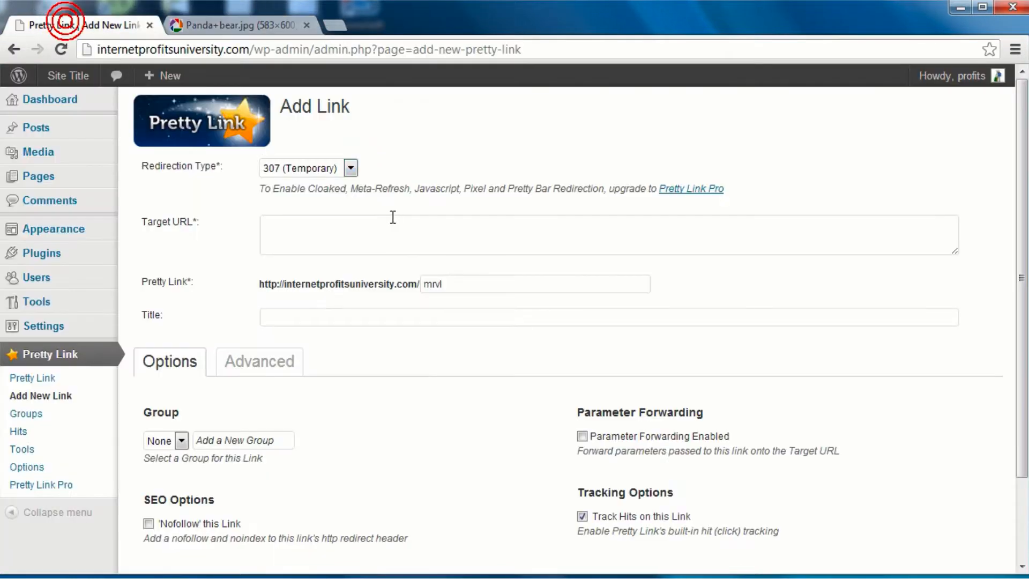
Paste the blogspot panda image URL as Target URL and set the slug to 'panda'
type("http://1.bp.blogspot.com/-oHYNoONLxY4/TuIs95ijRBI/AAAAAAAAAO4/LKtWxSIdeQw/s1600/Panda+bear.jpg")
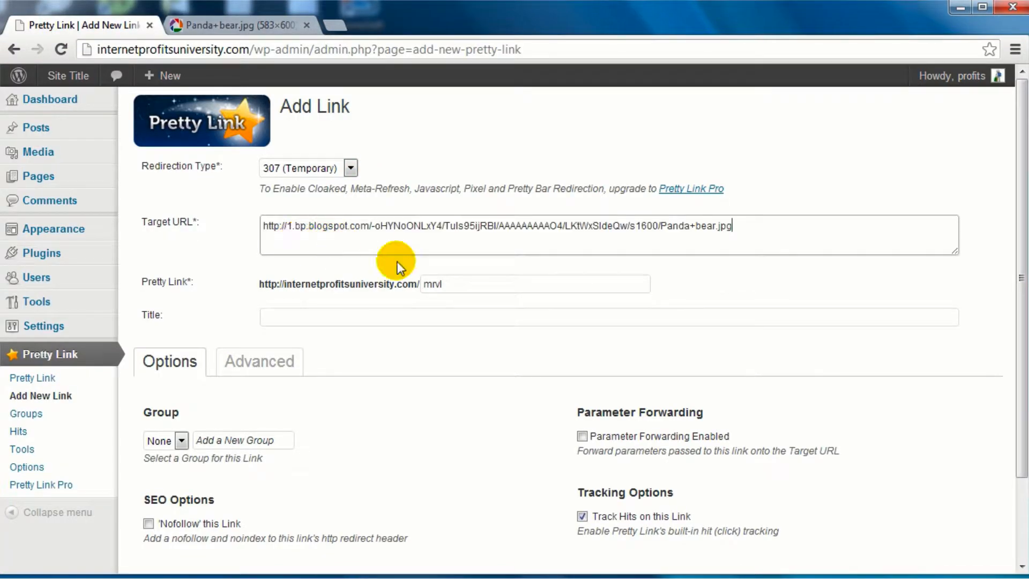
double_click(432, 283)
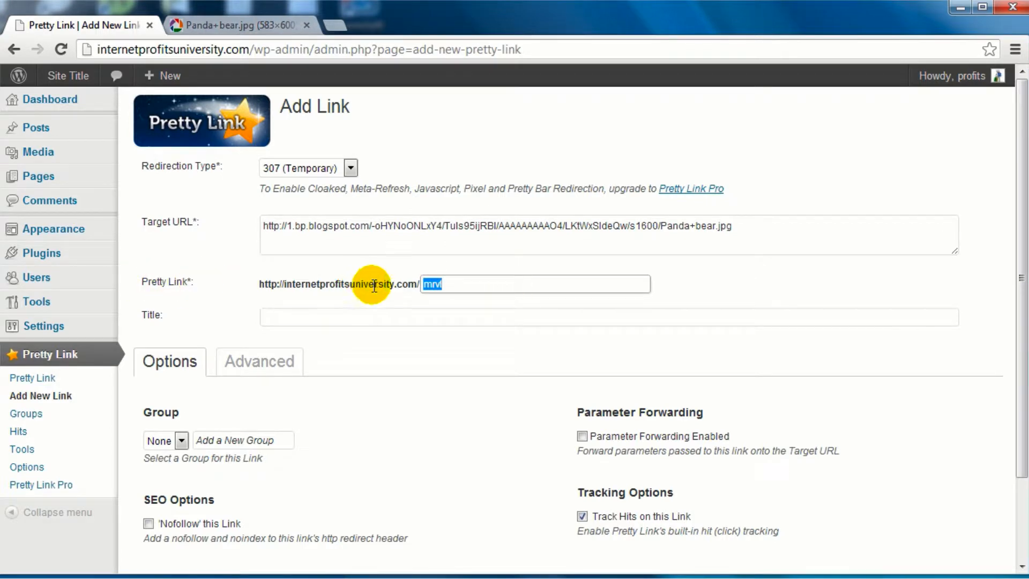
mouse_move(474, 284)
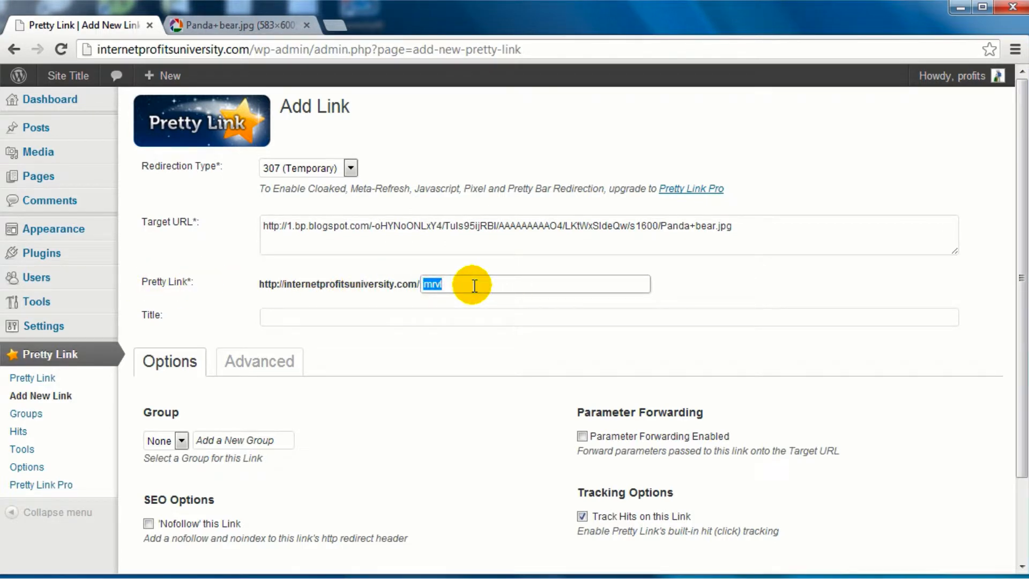
type("panda")
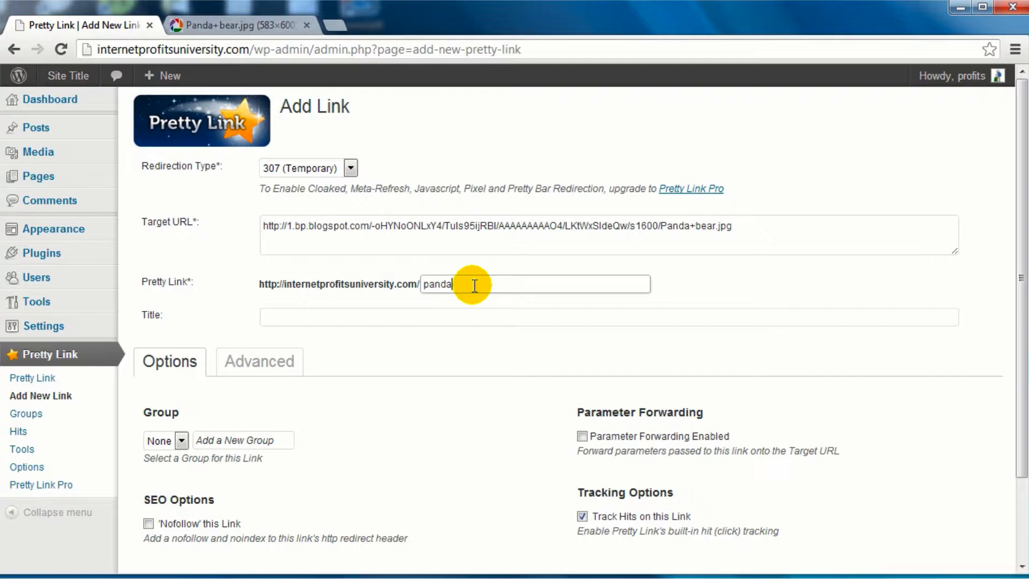
Enter the title 'Panda Bear Chillin'' for the new pretty link
type("Panda Bear")
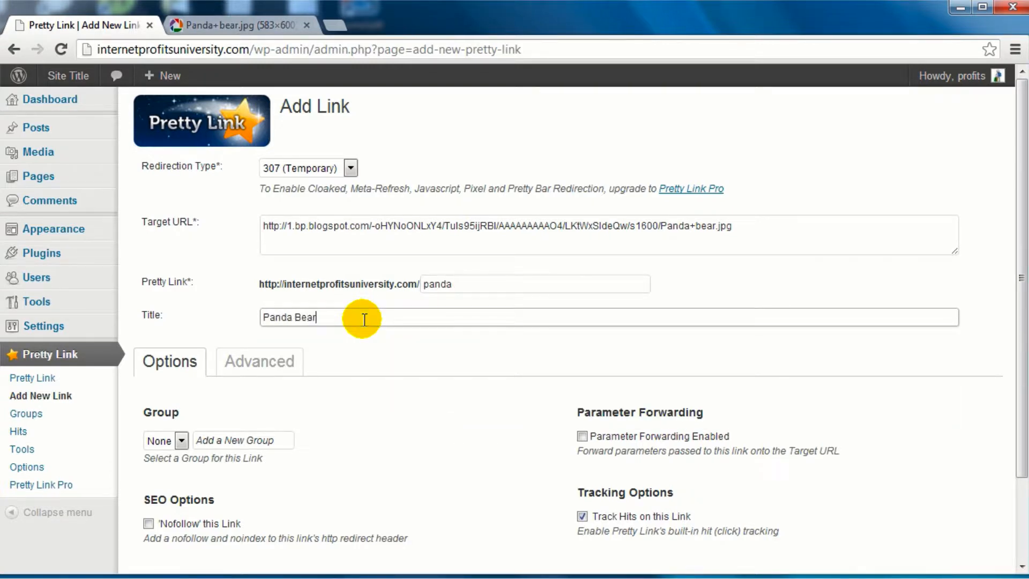
type("Chillin'")
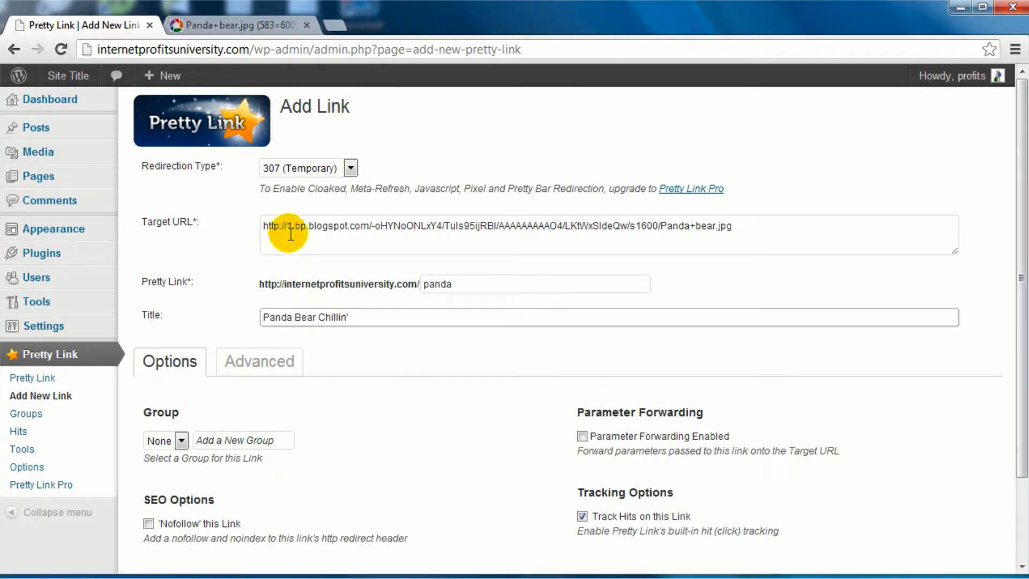
double_click(435, 283)
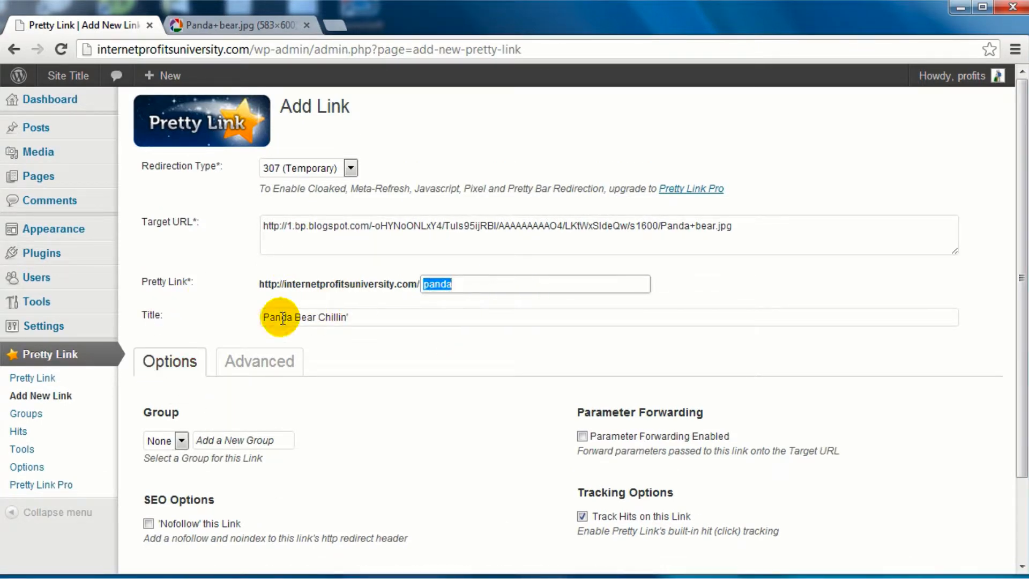
scroll("down", 3)
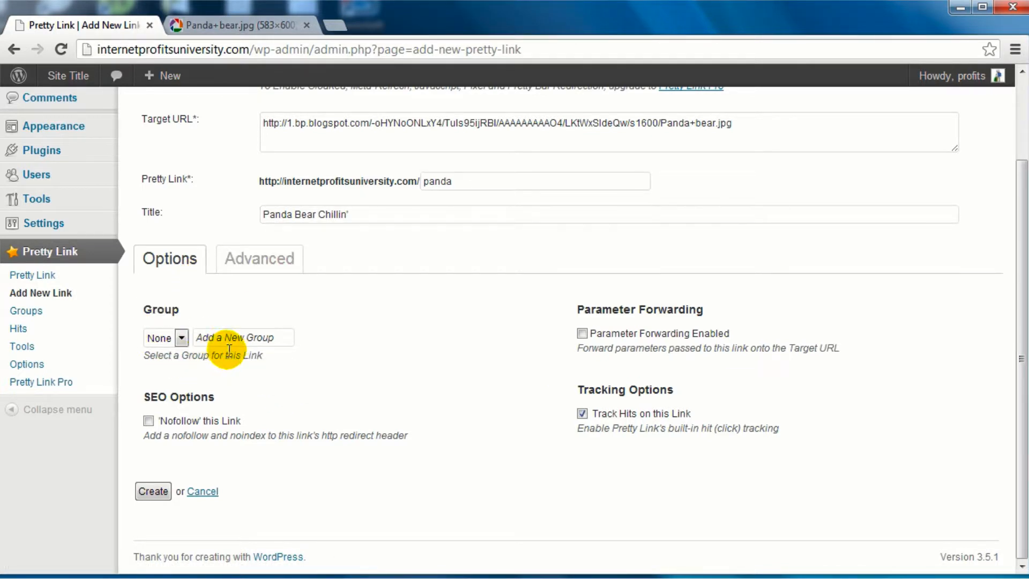
mouse_move(495, 341)
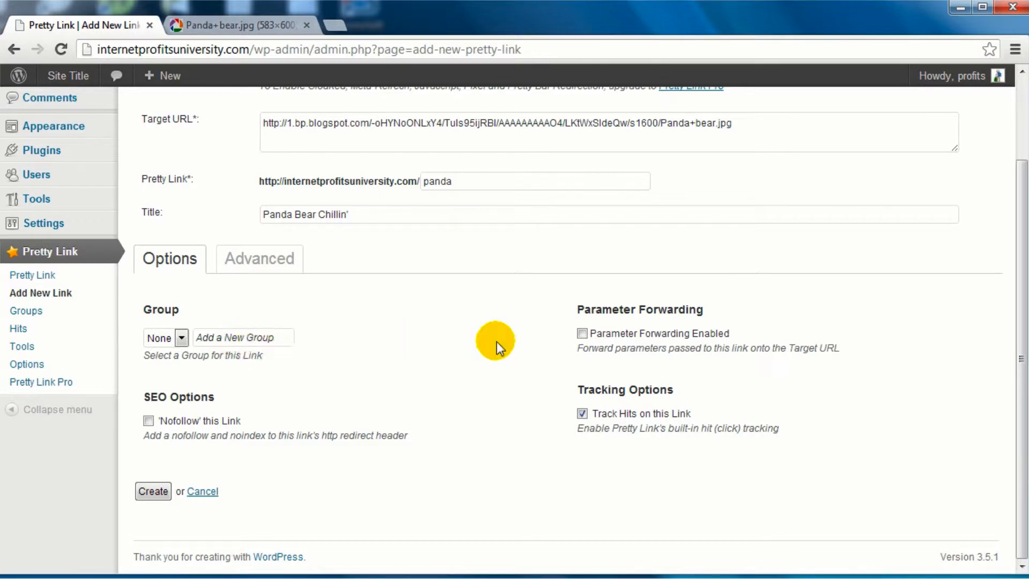
mouse_move(139, 420)
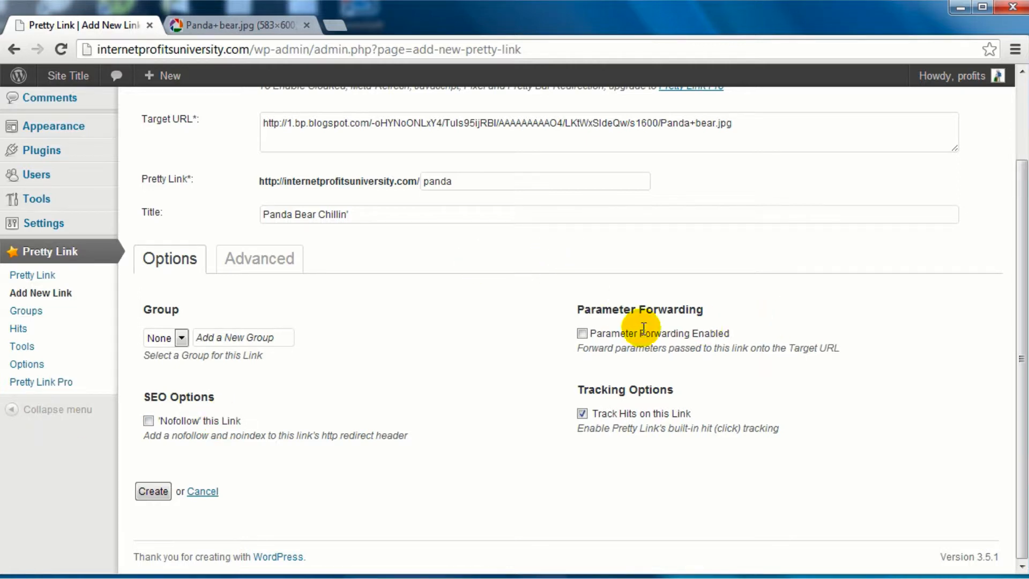
mouse_move(484, 334)
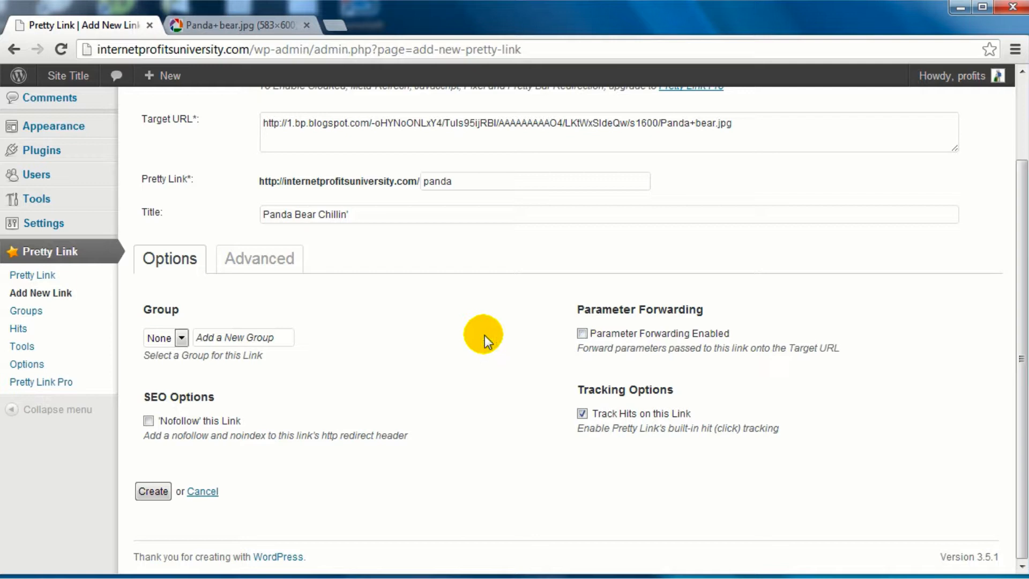
left_click(582, 334)
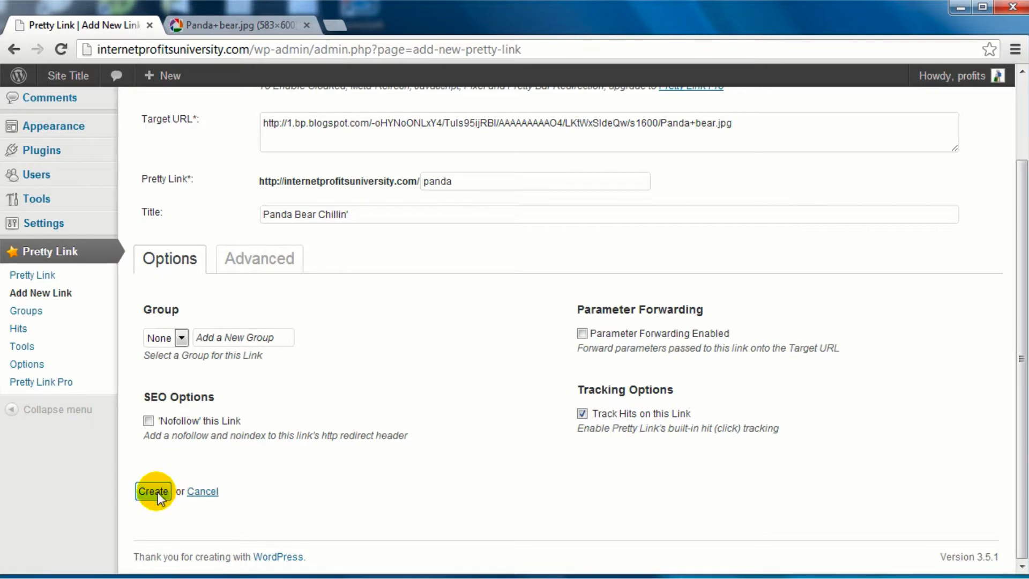
Create the pretty link, test domain/panda in a new tab, and return to the Links list
left_click(153, 491)
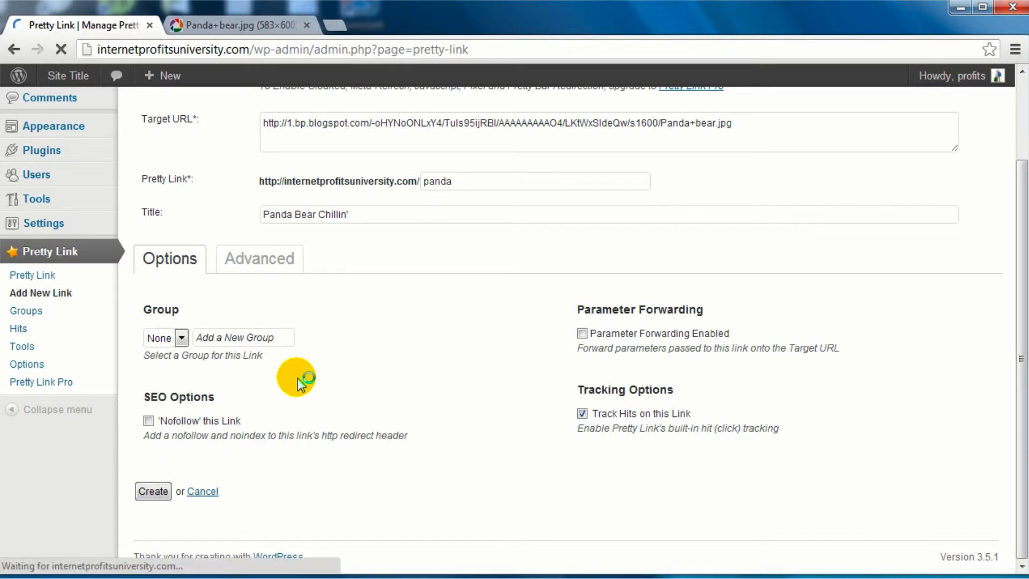
left_click(152, 491)
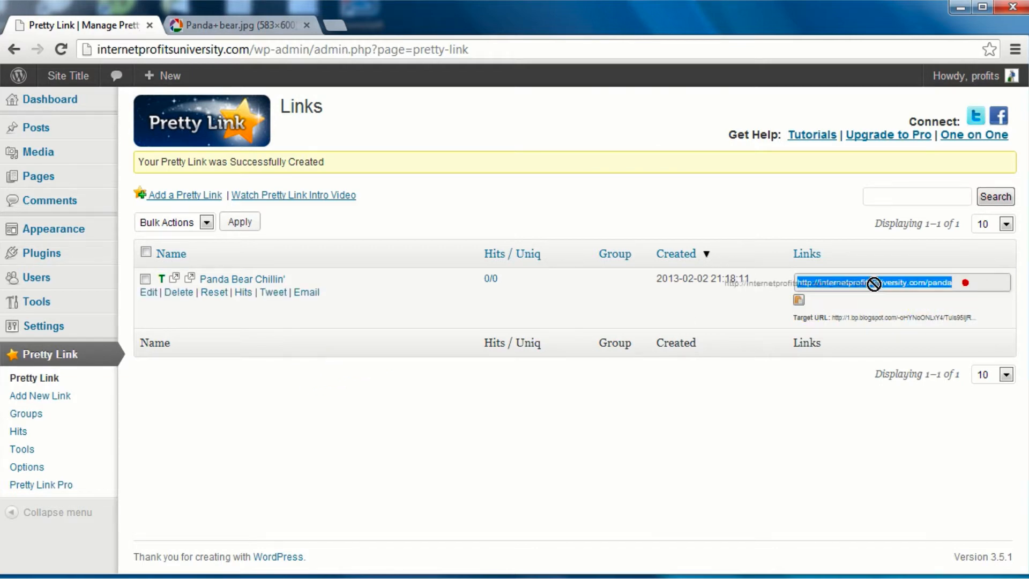
right_click(872, 282)
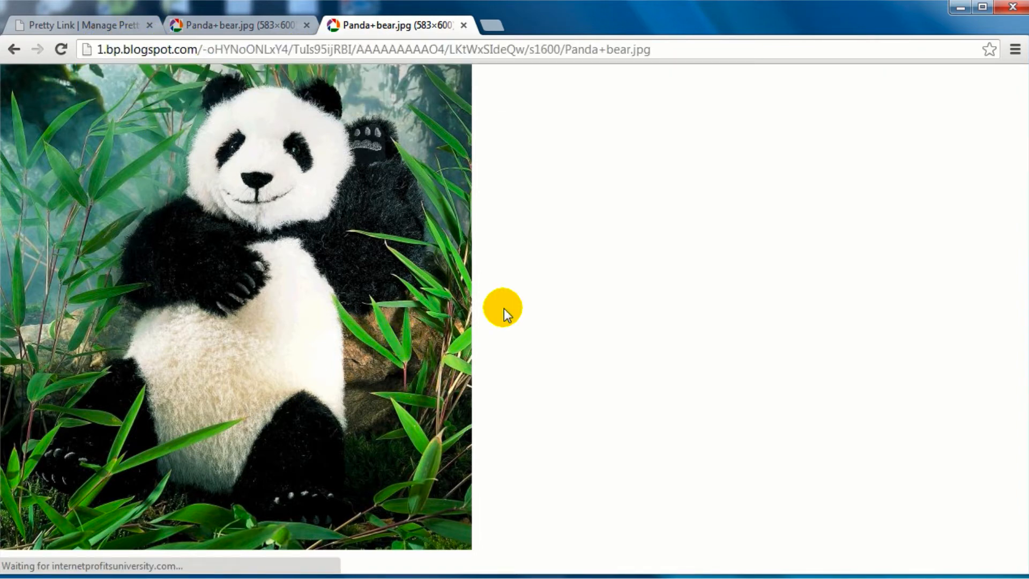
mouse_move(315, 226)
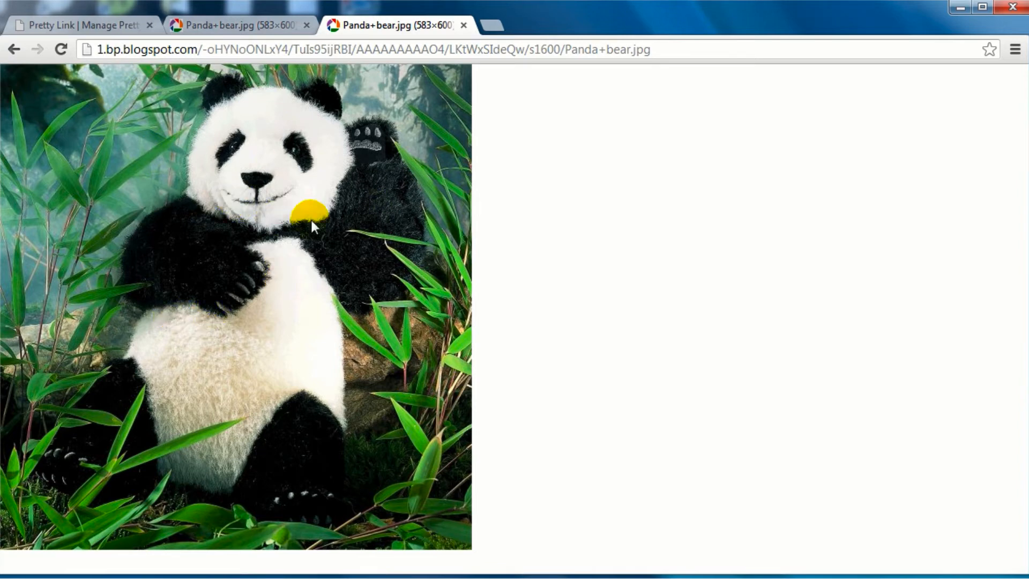
left_click(78, 25)
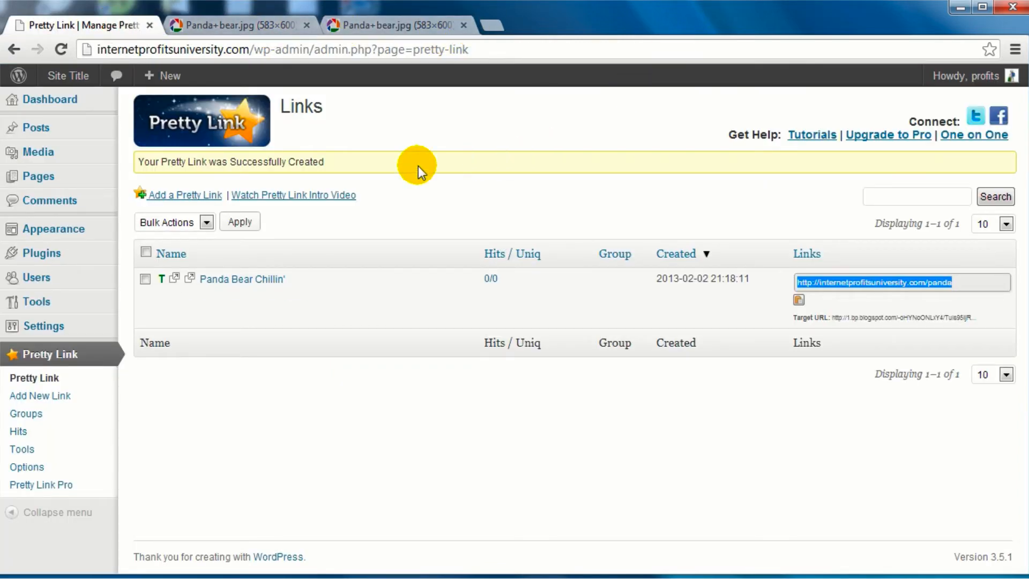
mouse_move(307, 292)
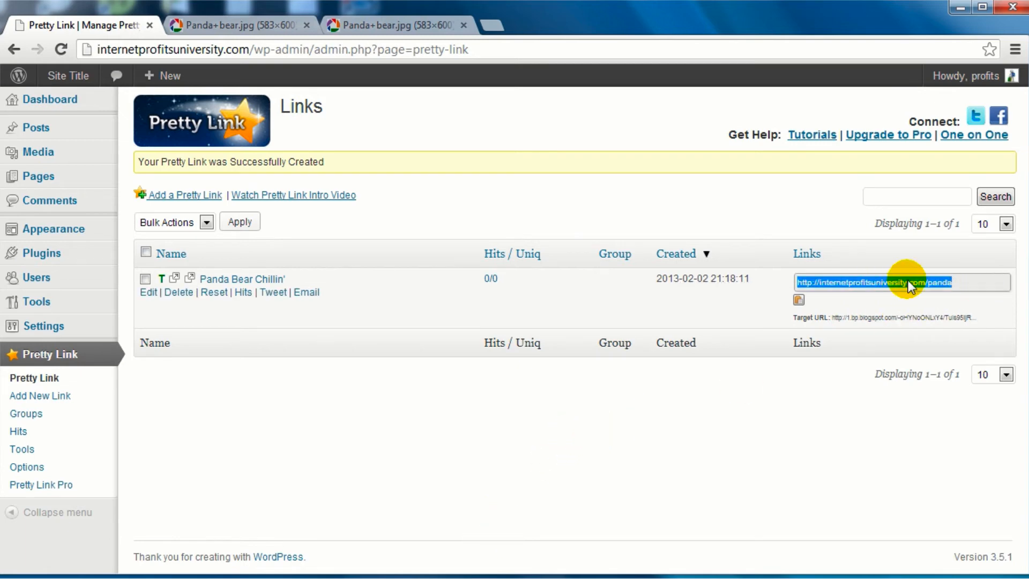
mouse_move(551, 169)
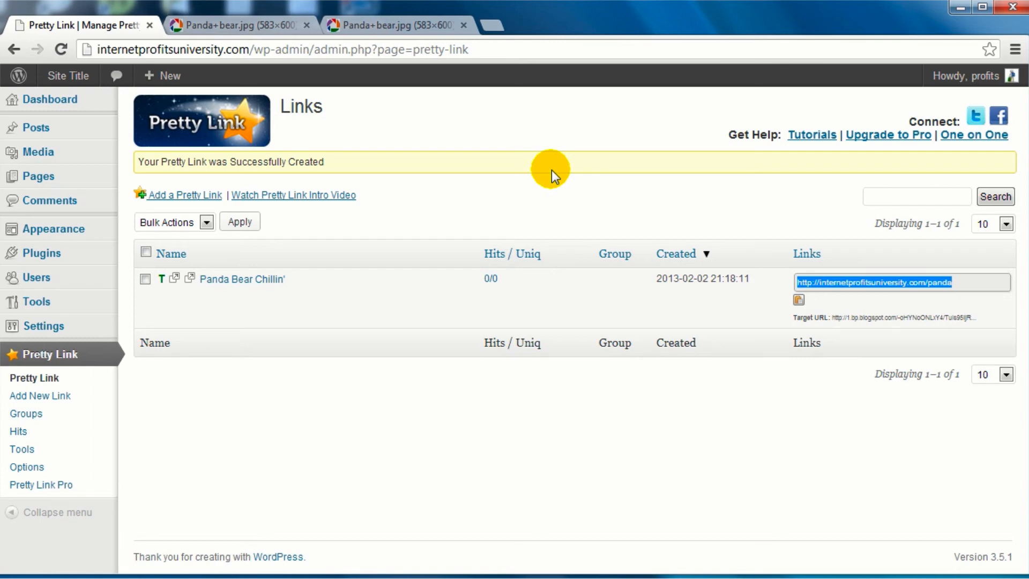
mouse_move(873, 285)
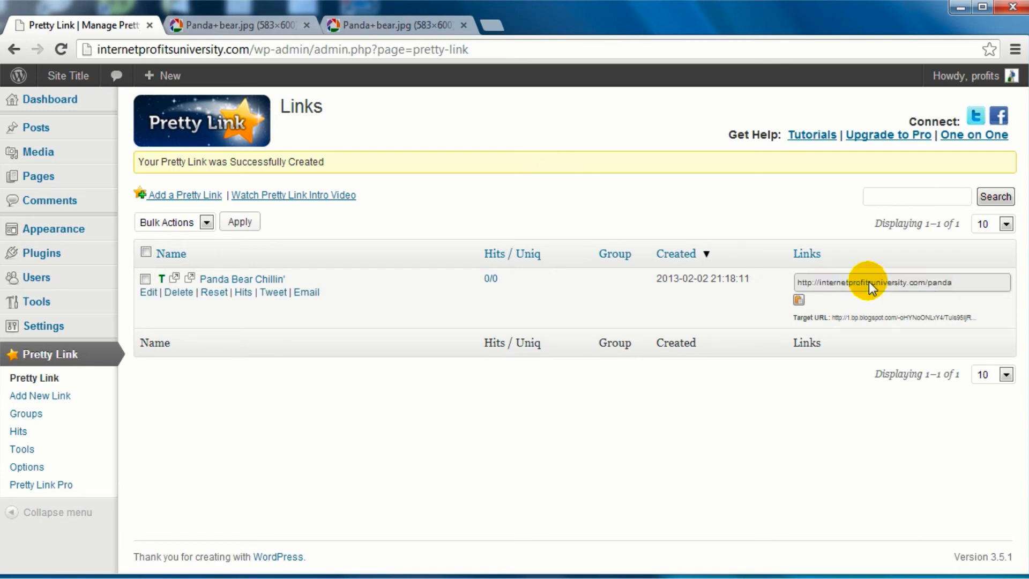